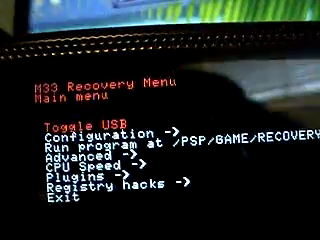
Move the main-menu highlight from Toggle USB down to the Configuration entry.
{"action": "key", "text": "down"}
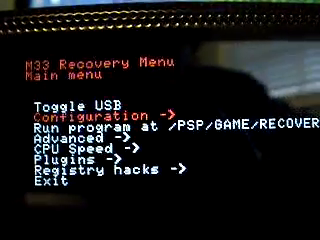